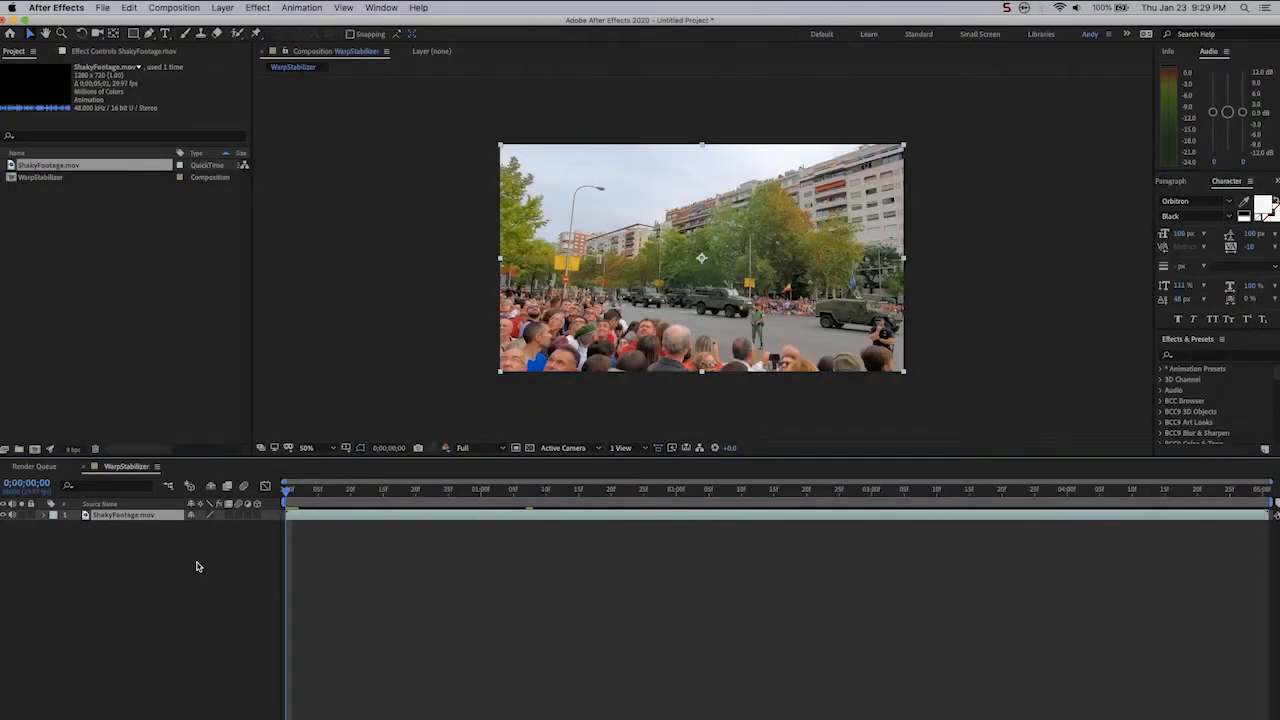
mouse_move(195, 565)
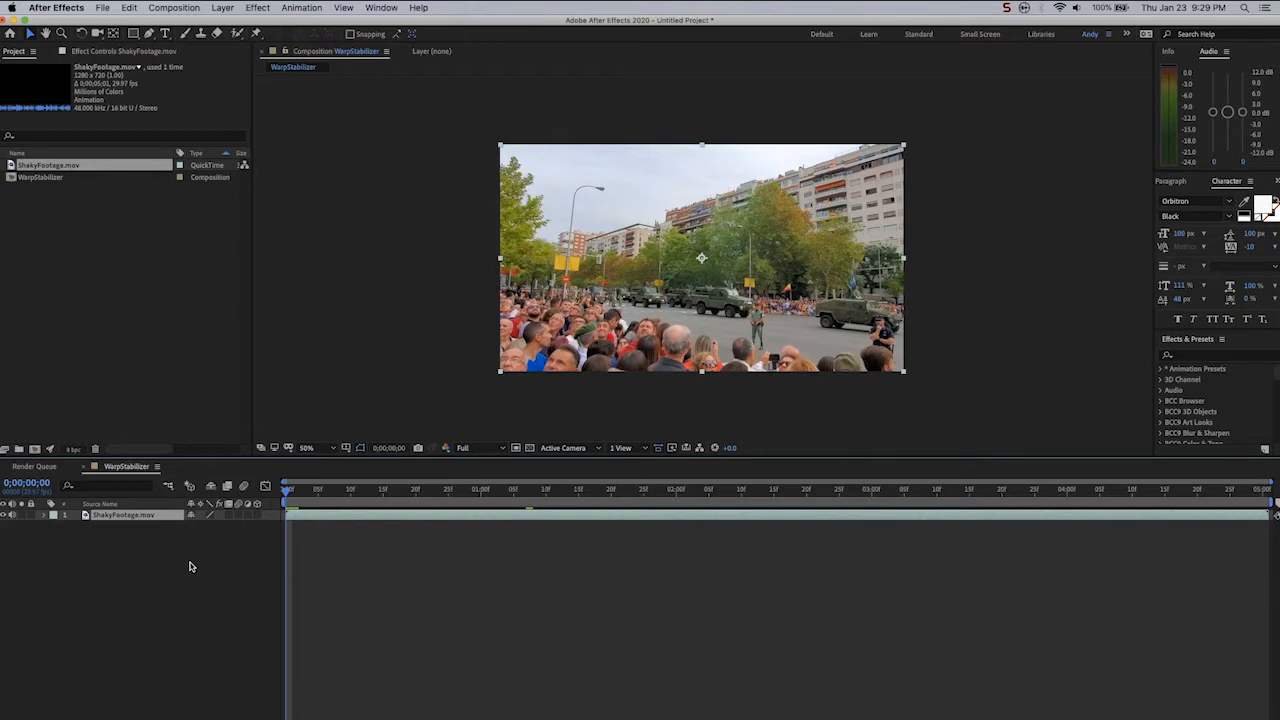
mouse_move(156, 540)
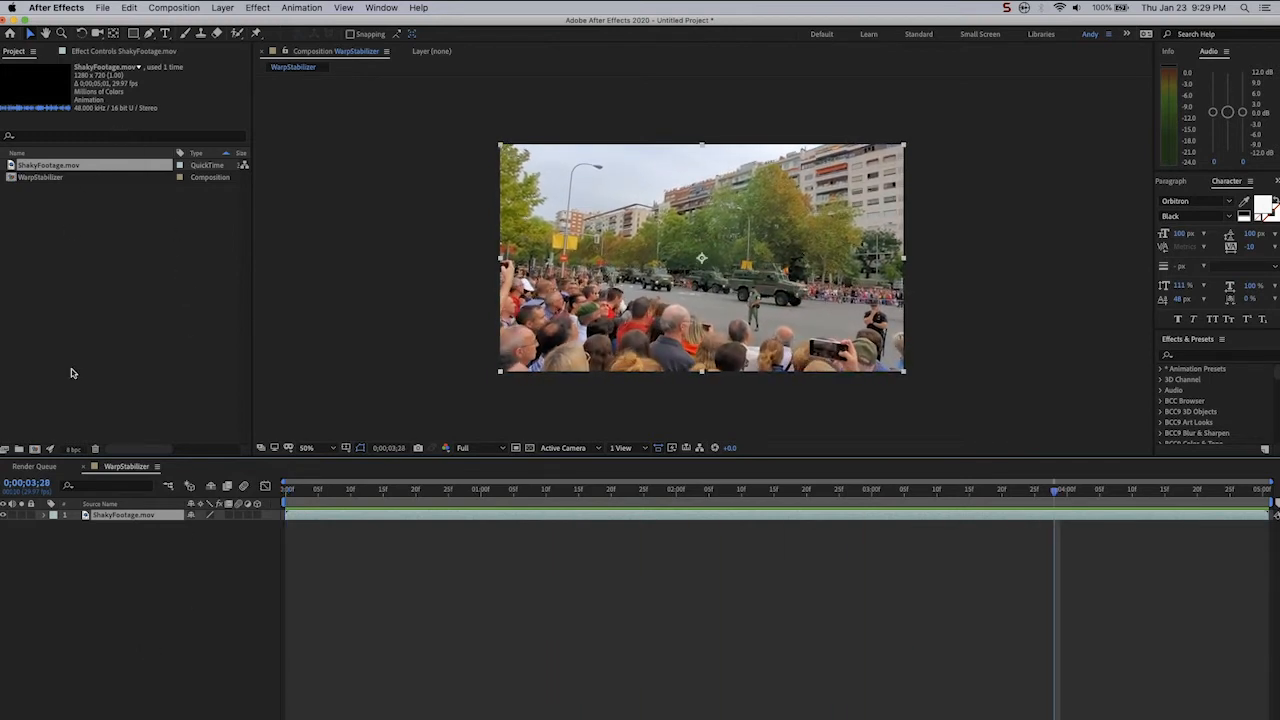
- Browse the Distort effects list for the parade clip's layer to find Warp Stabilizer
left_click(287, 489)
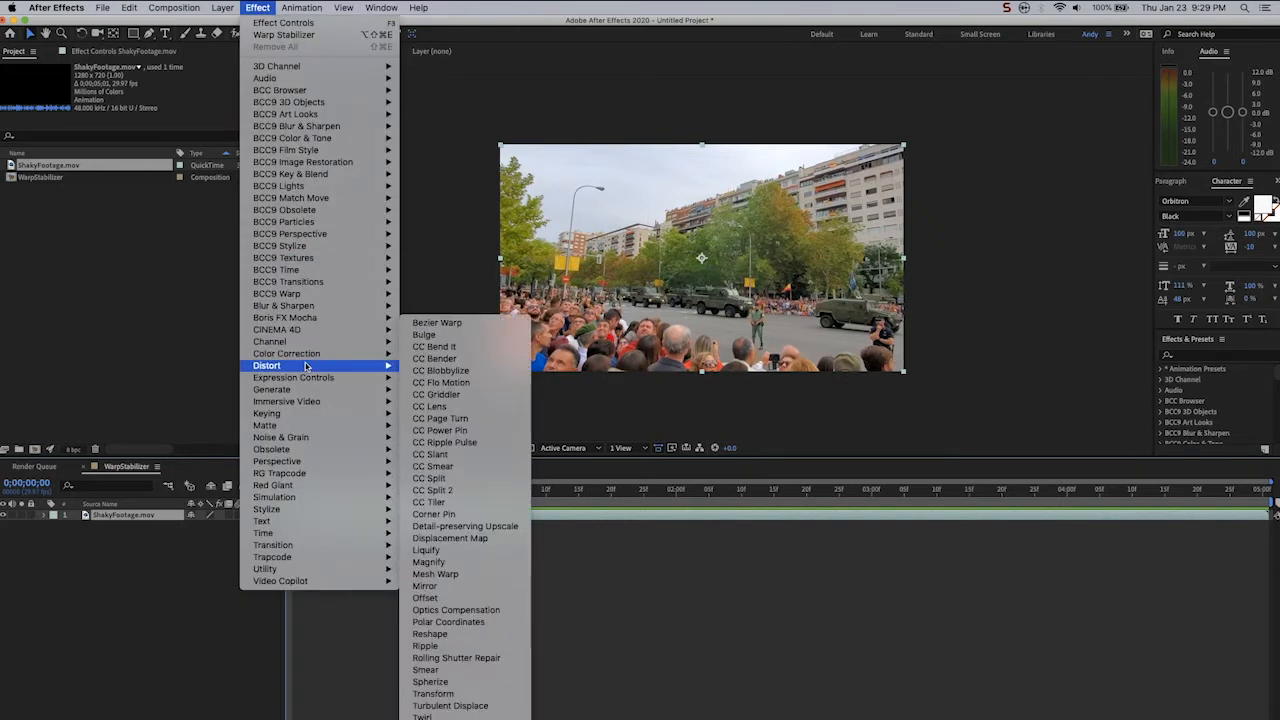
mouse_move(430, 661)
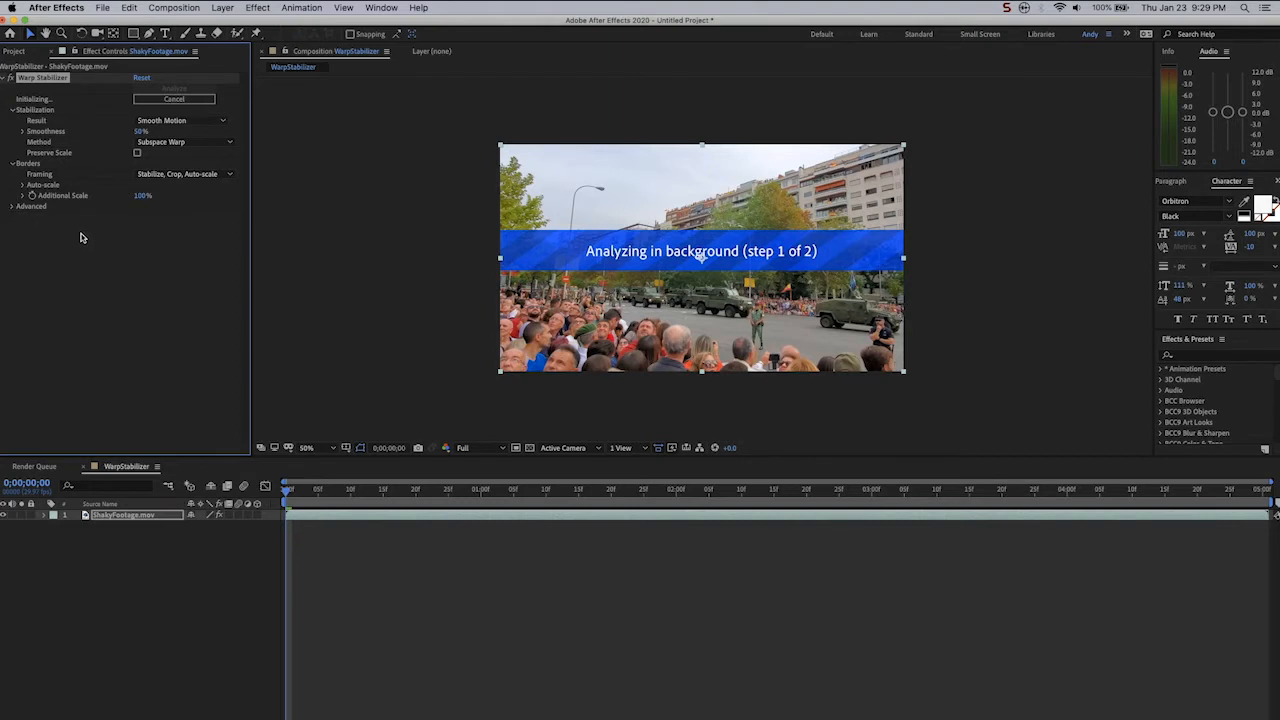
mouse_move(72, 89)
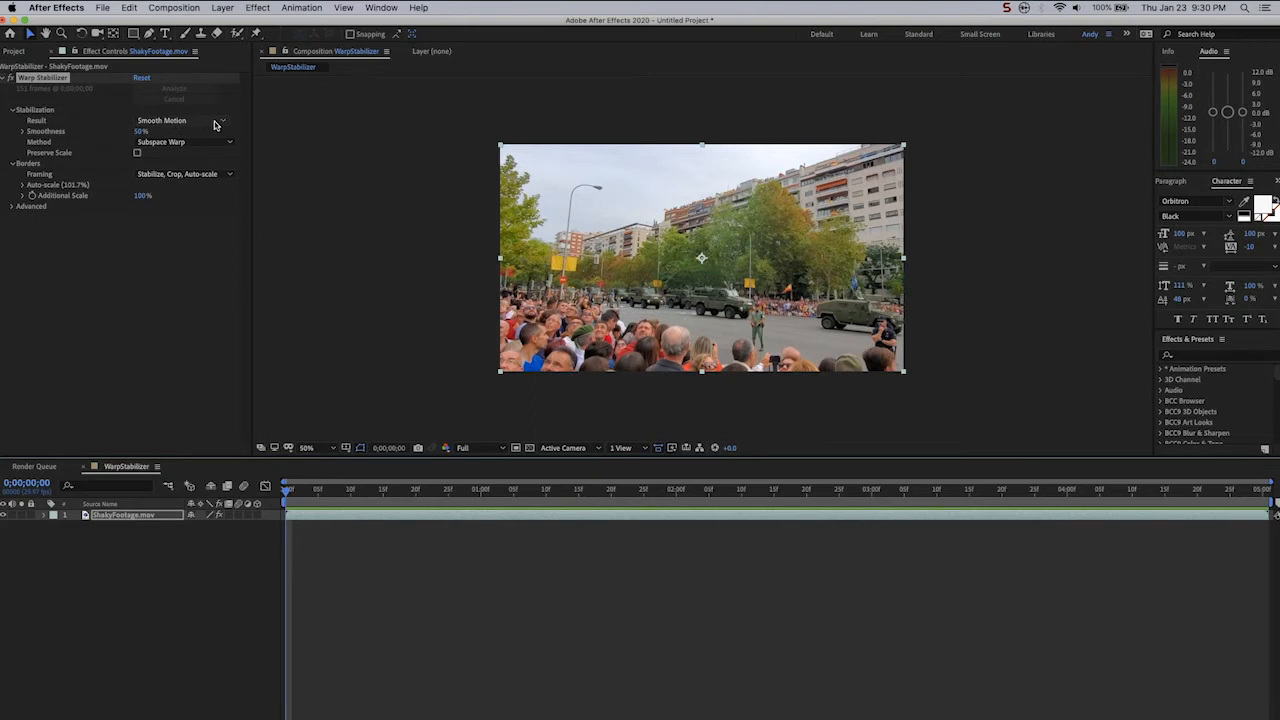
mouse_move(224, 124)
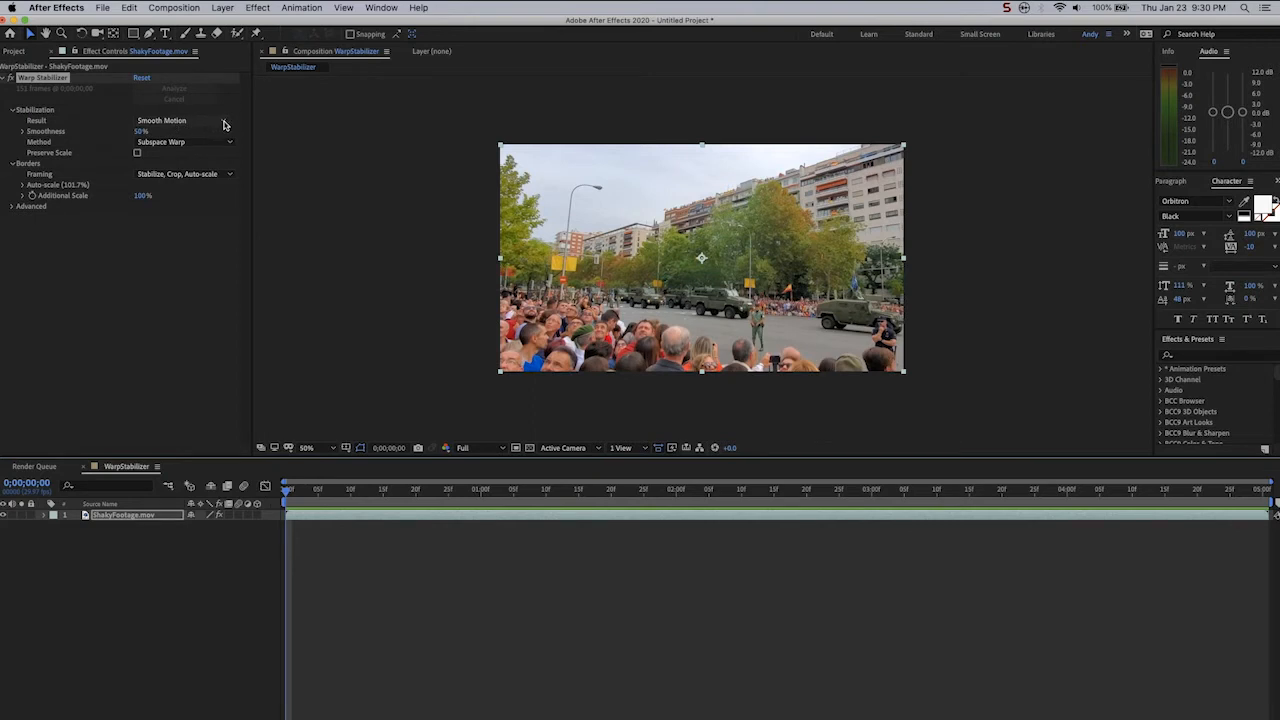
mouse_move(530, 315)
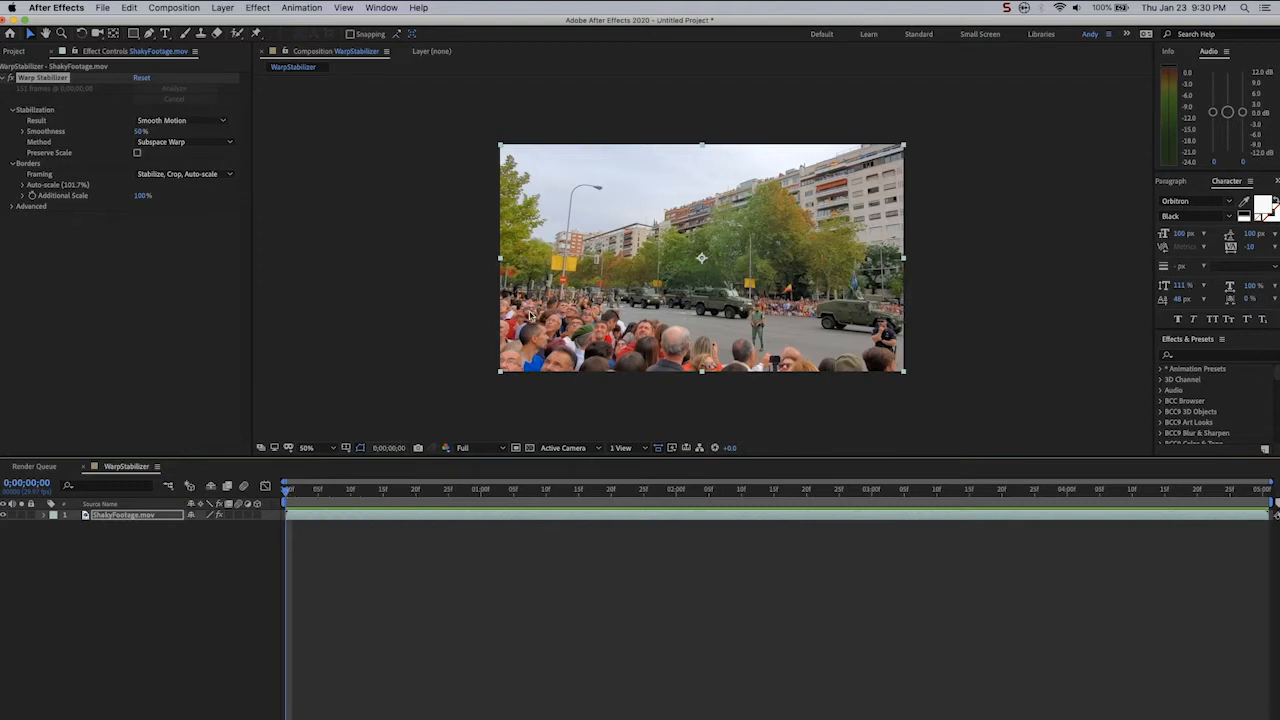
mouse_move(765, 368)
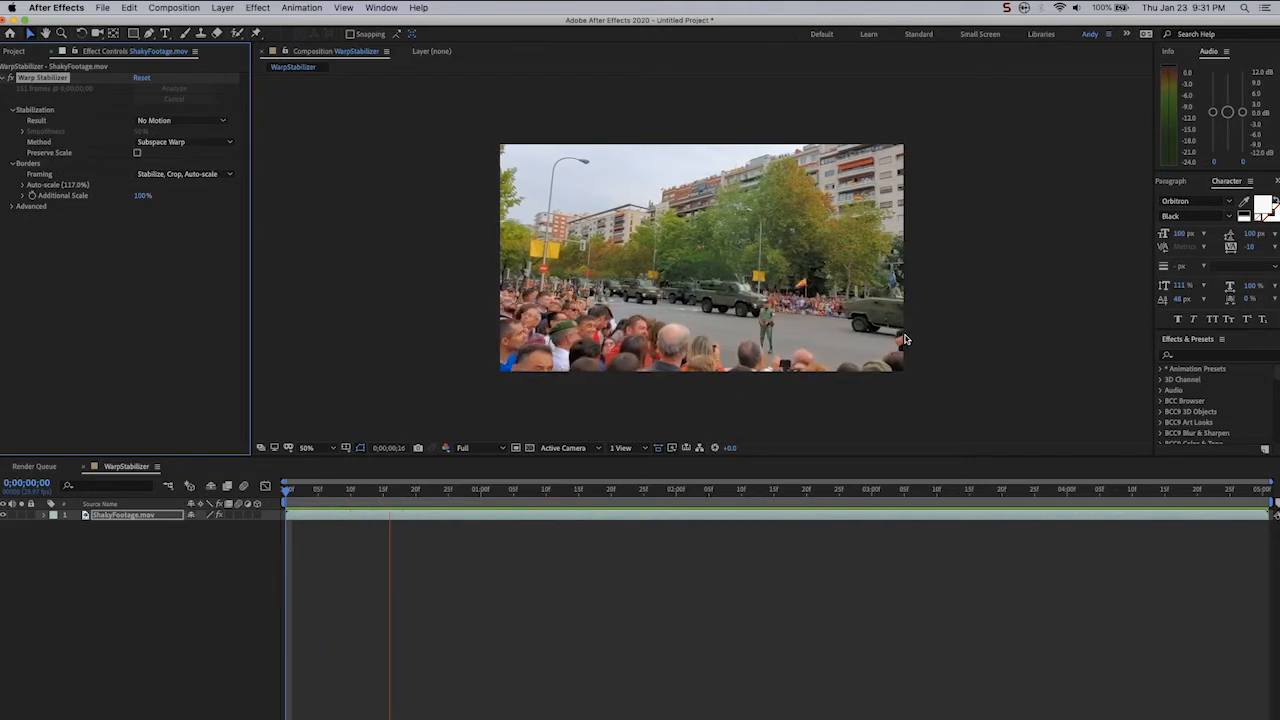
left_click(300, 489)
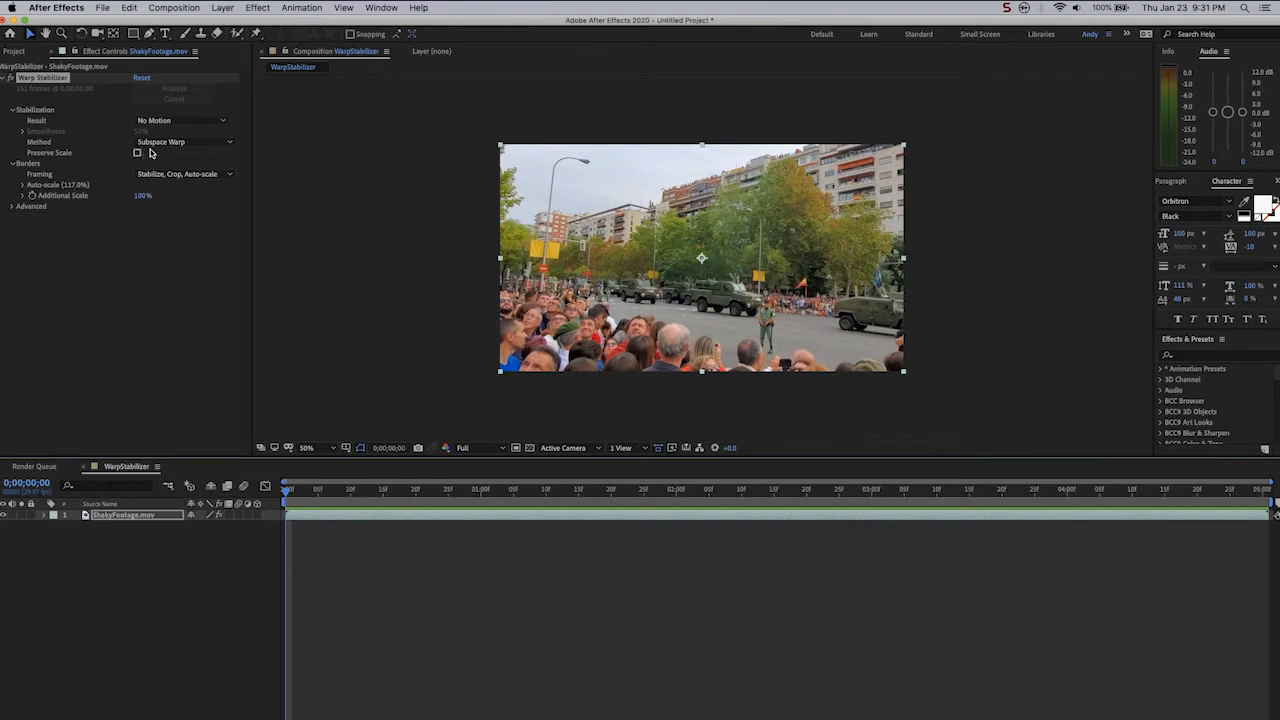
left_click(181, 120)
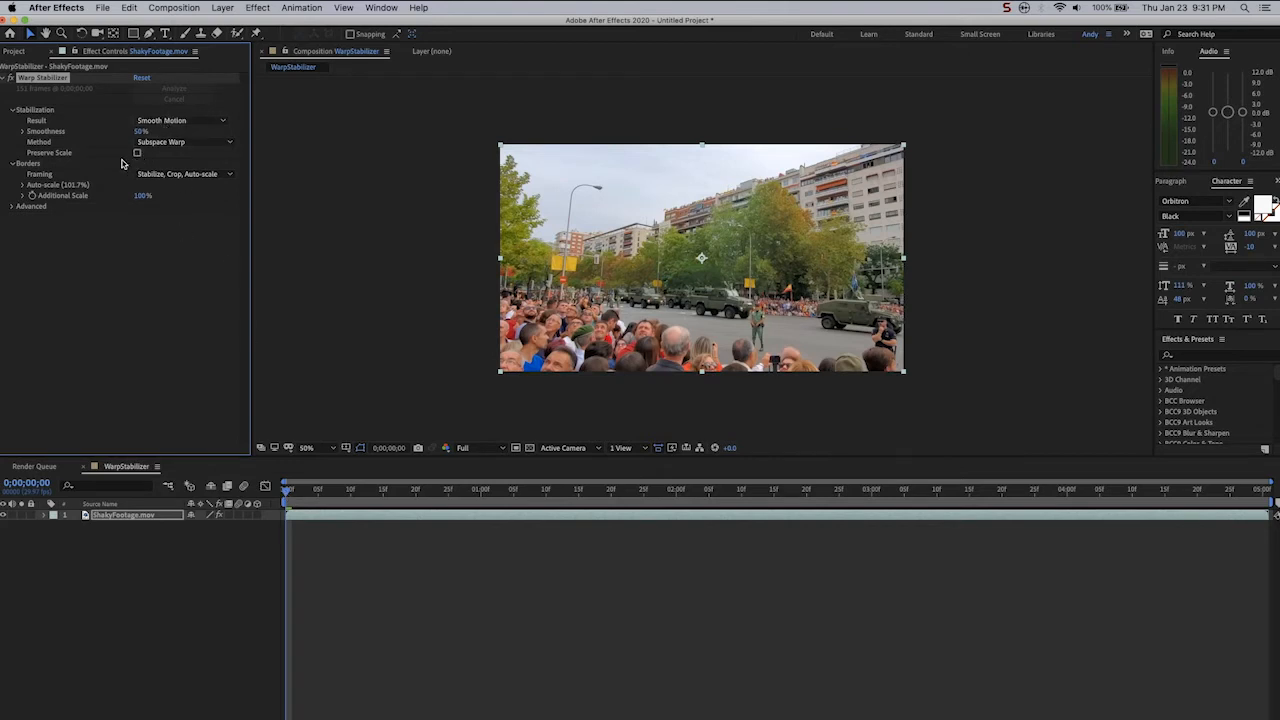
mouse_move(165, 142)
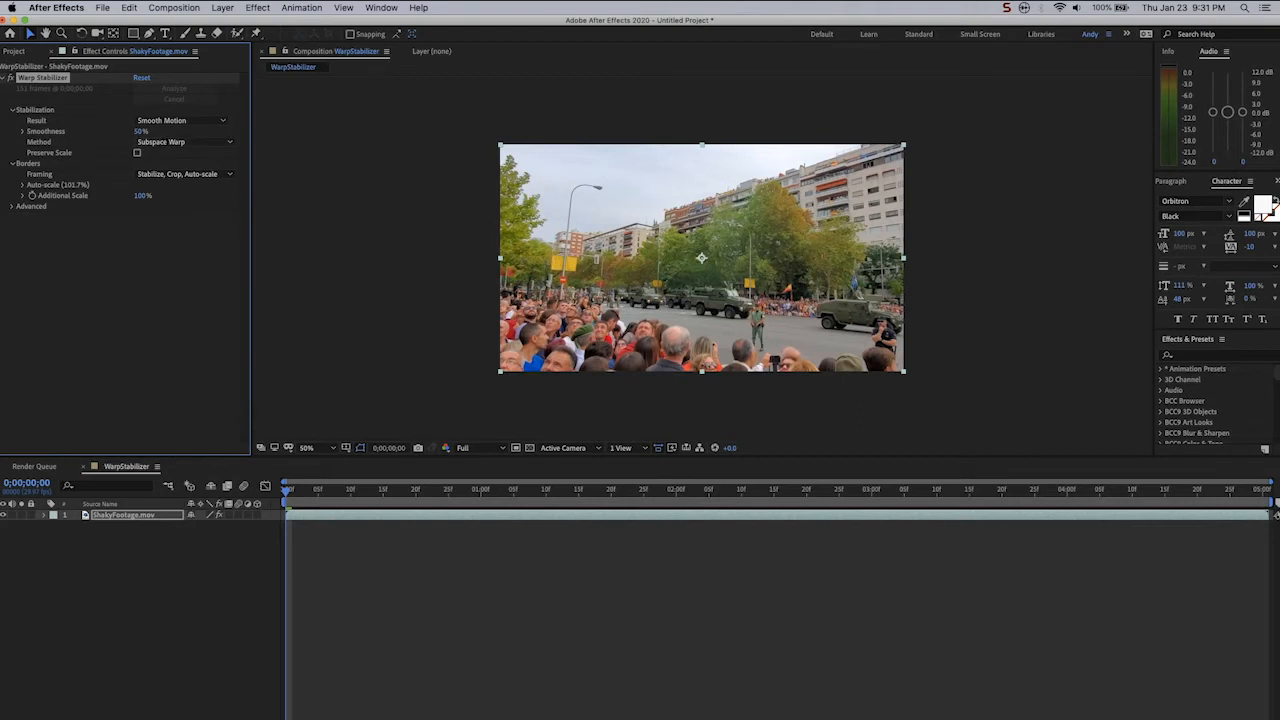
mouse_move(415, 355)
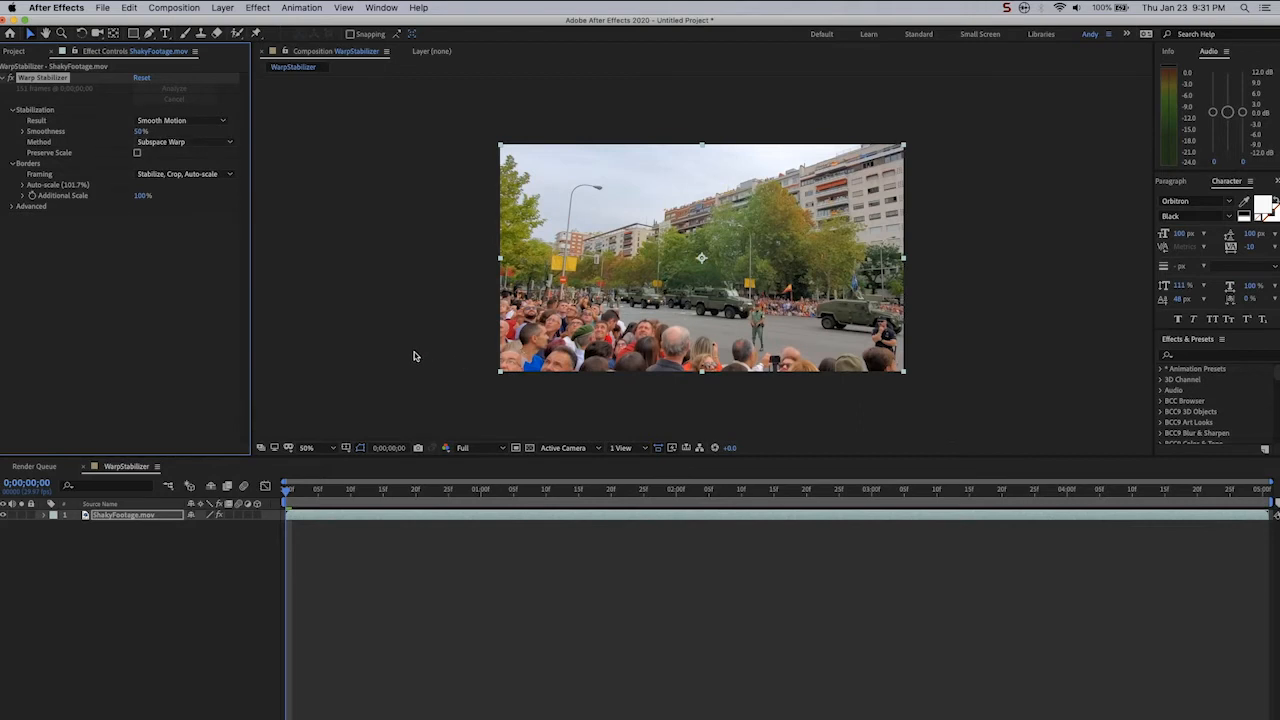
mouse_move(184, 246)
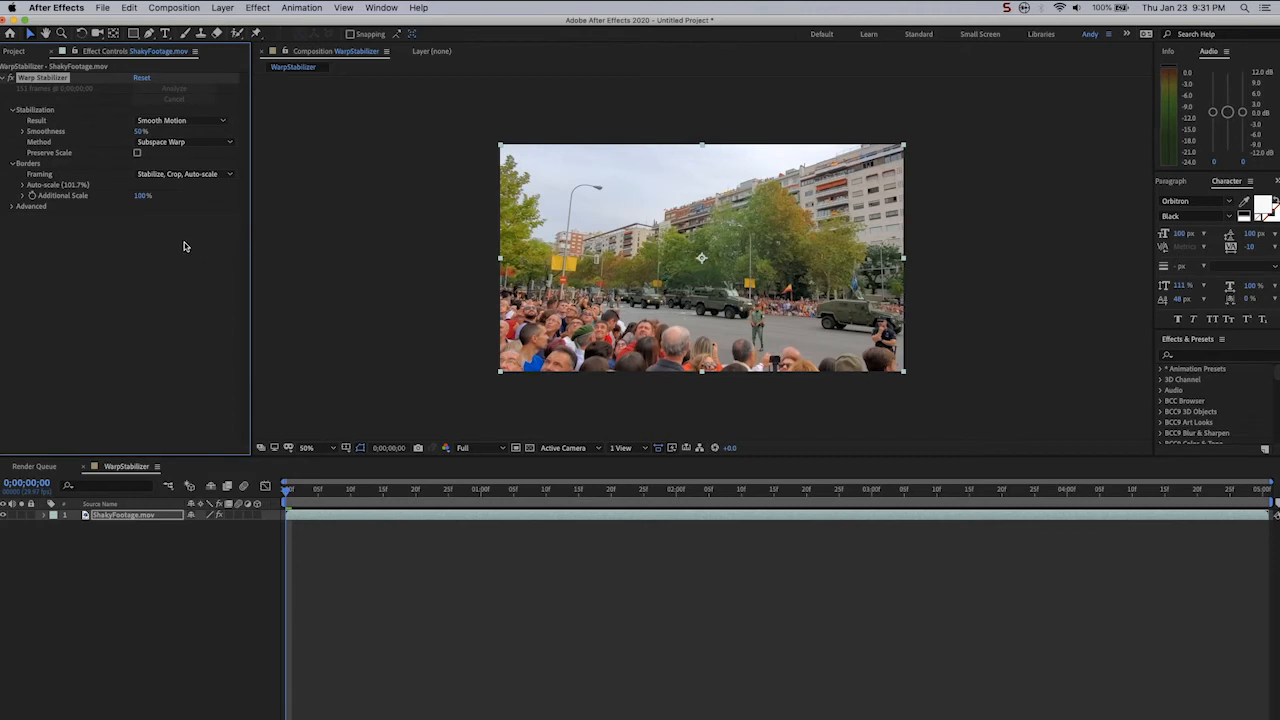
mouse_move(183, 243)
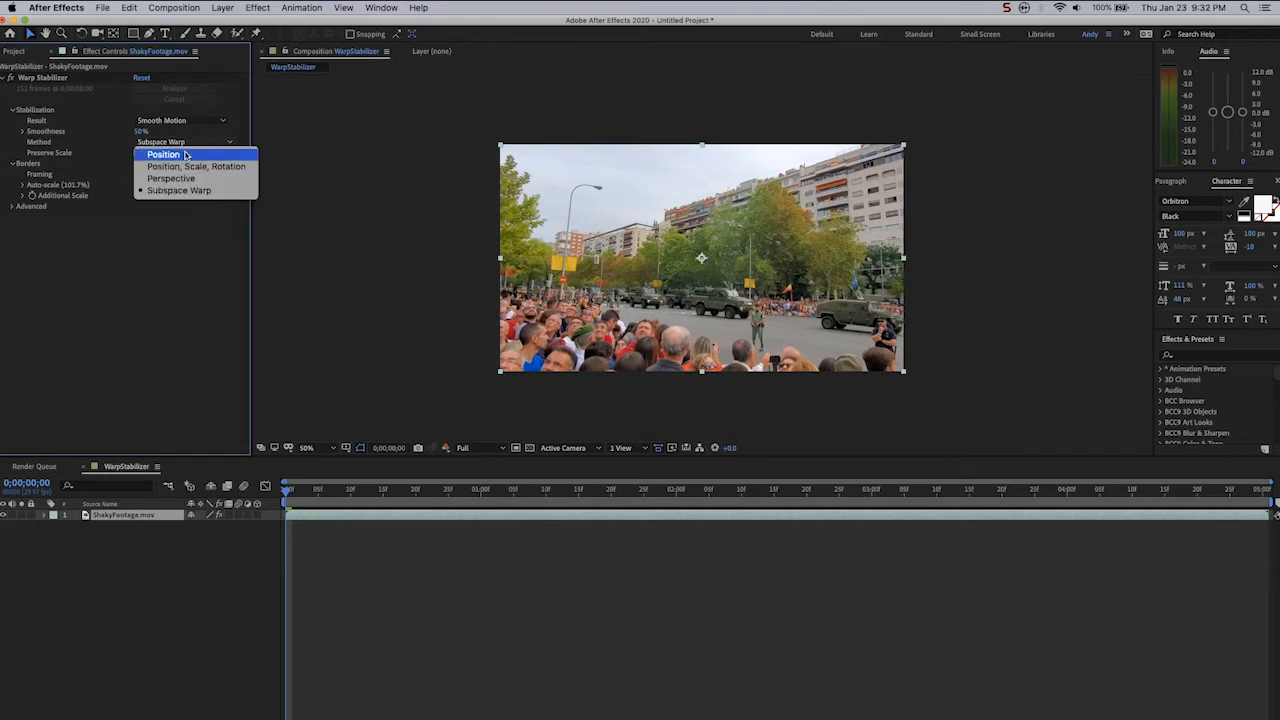
mouse_move(197, 166)
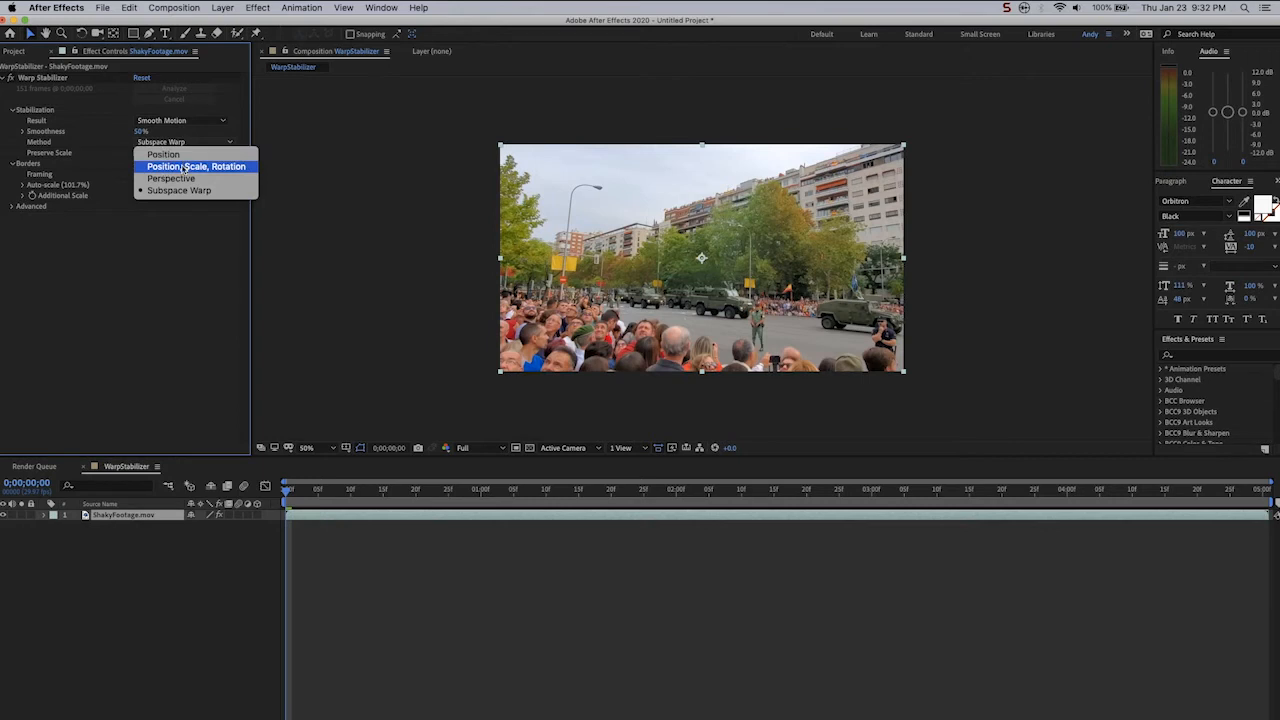
mouse_move(171, 178)
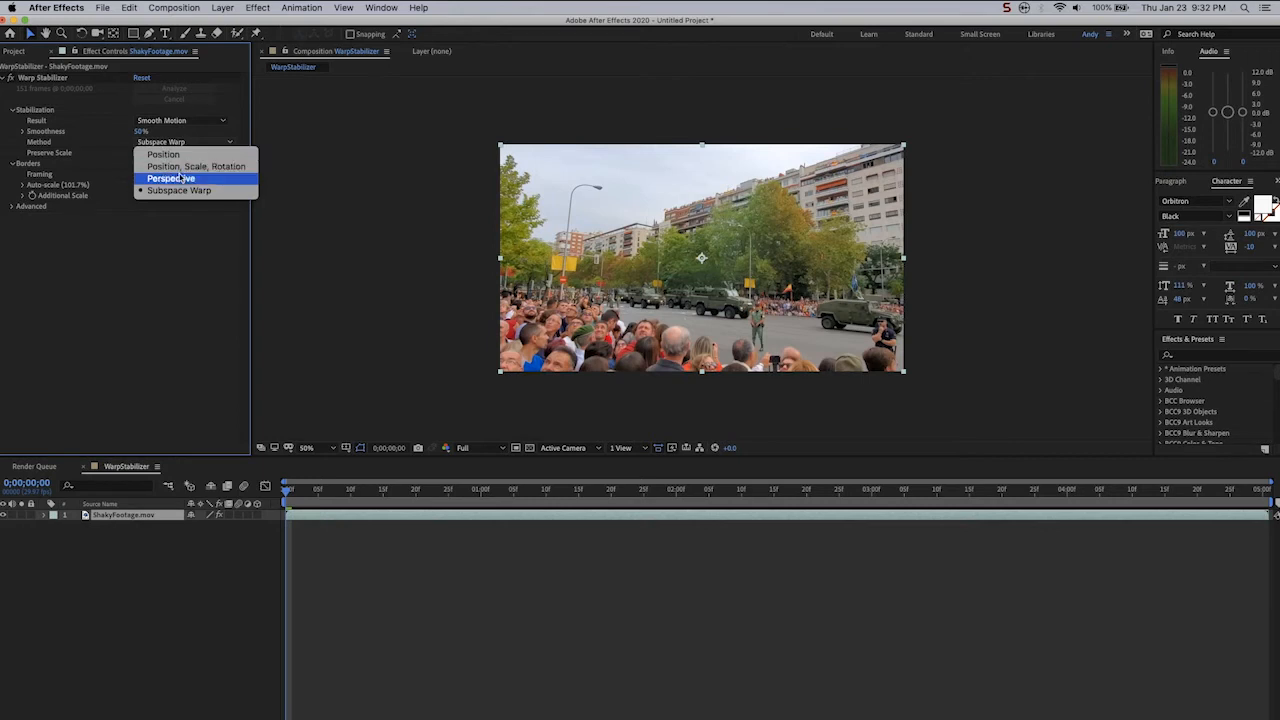
mouse_move(179, 190)
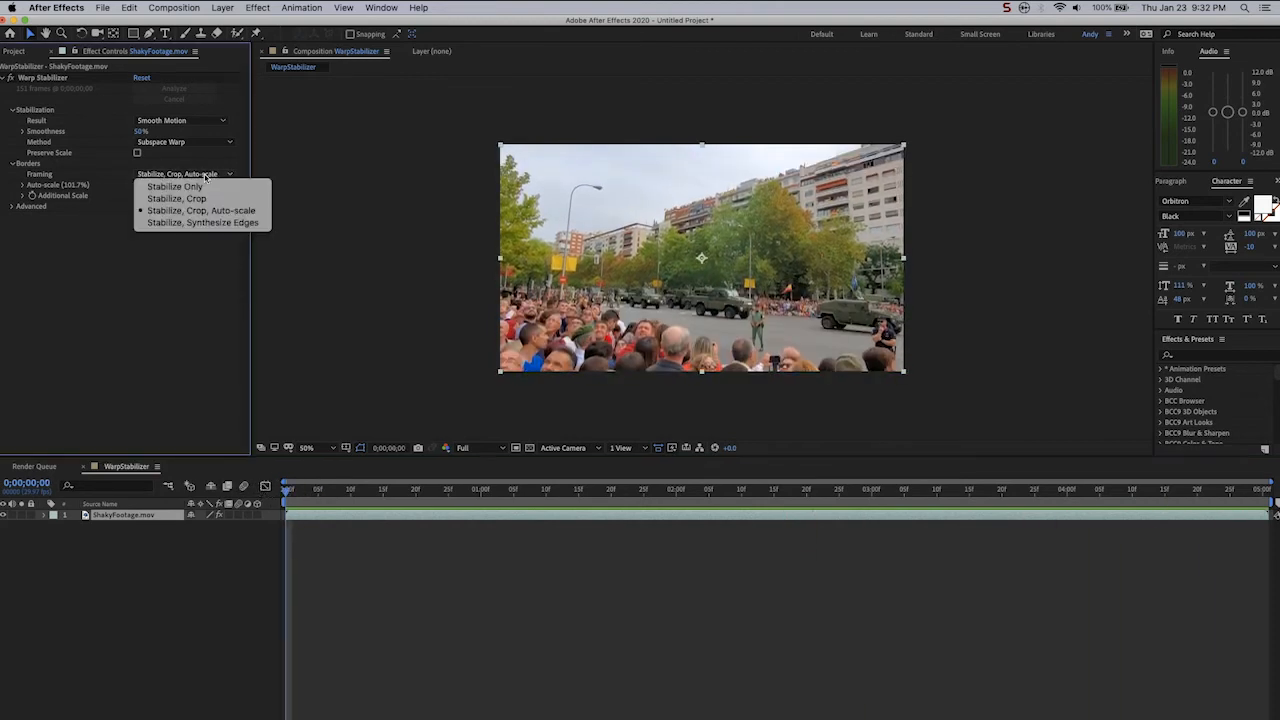
mouse_move(200, 210)
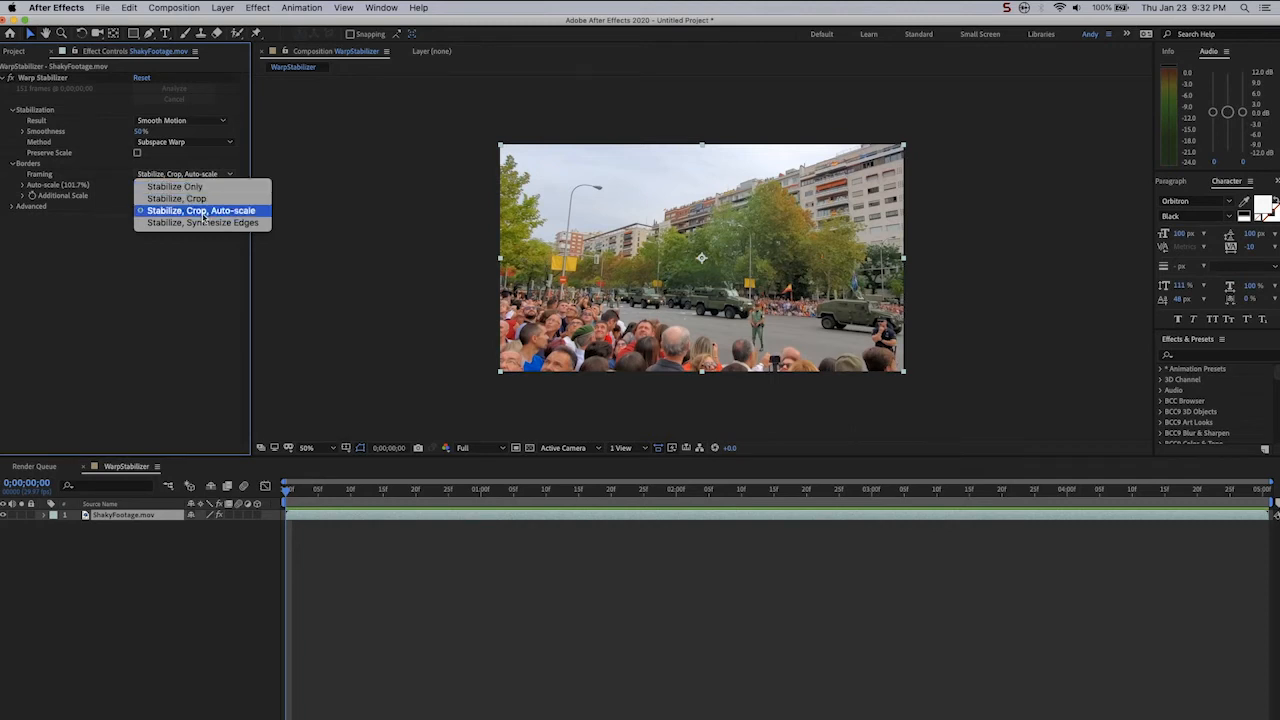
mouse_move(203, 222)
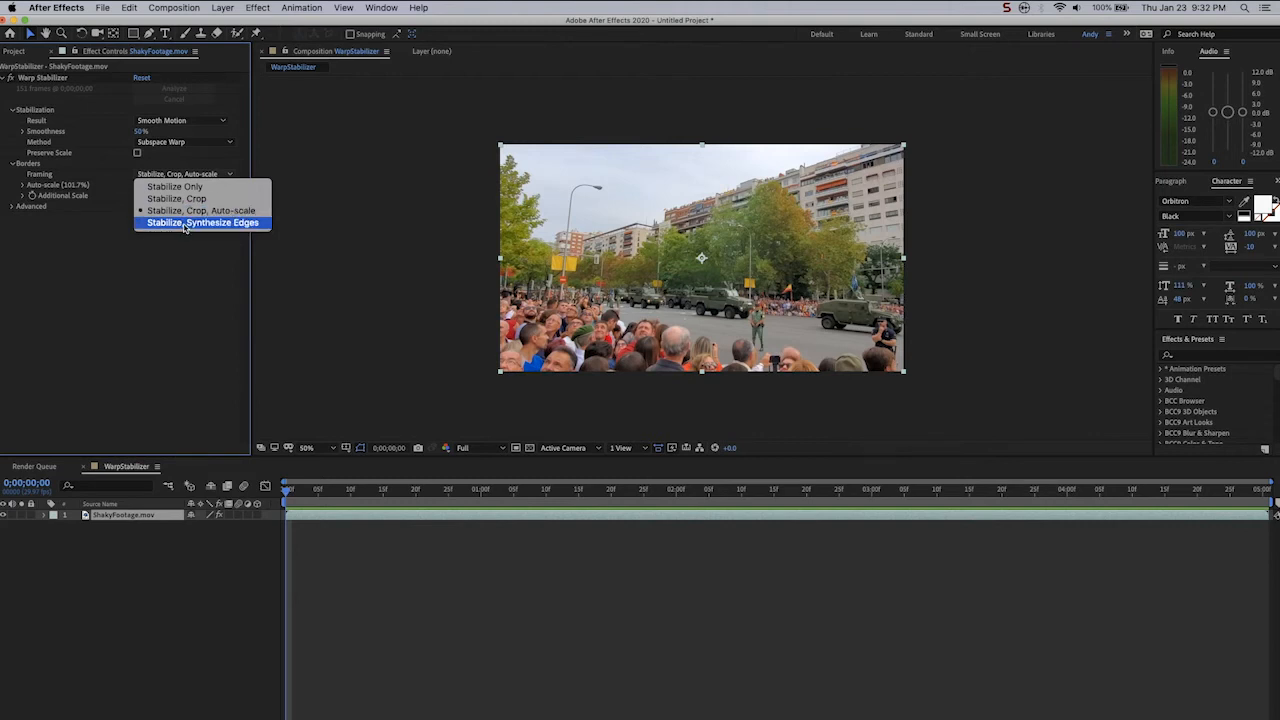
- Preview Synthesize Edges framing from the first frame, then revert to Stabilize, Crop, Auto-scale
left_click(202, 222)
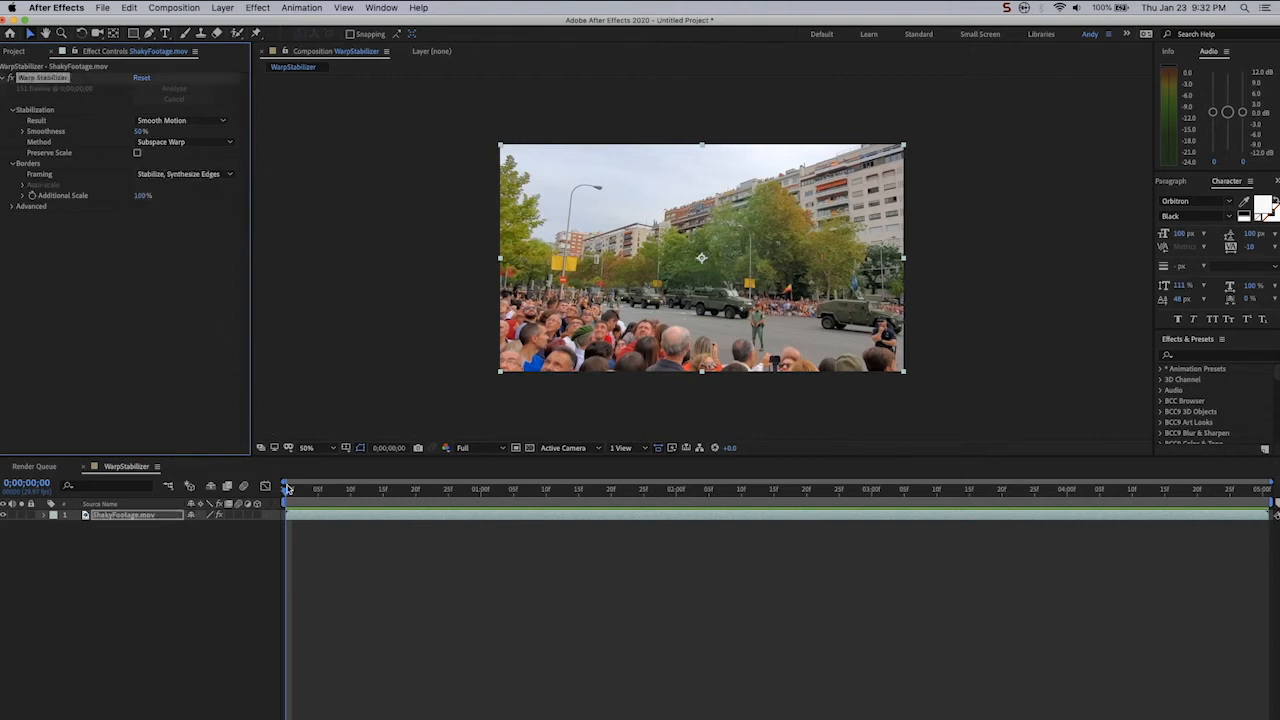
left_click(174, 88)
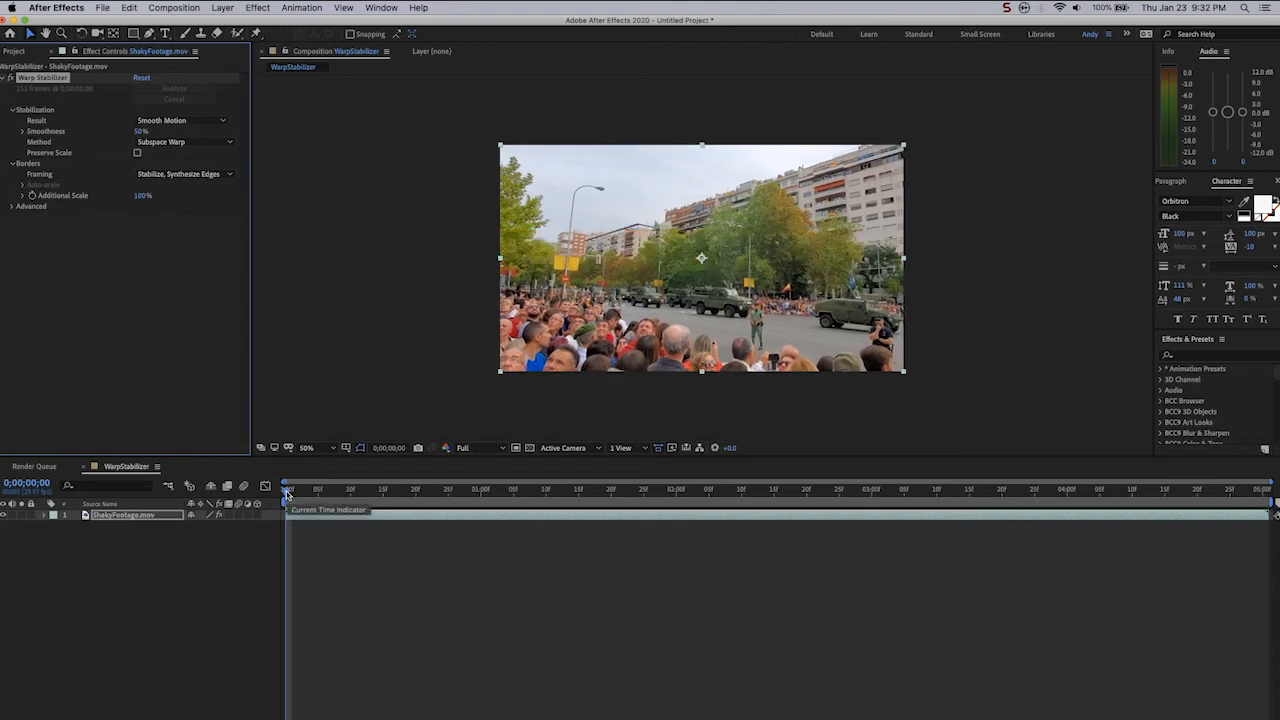
left_click(300, 489)
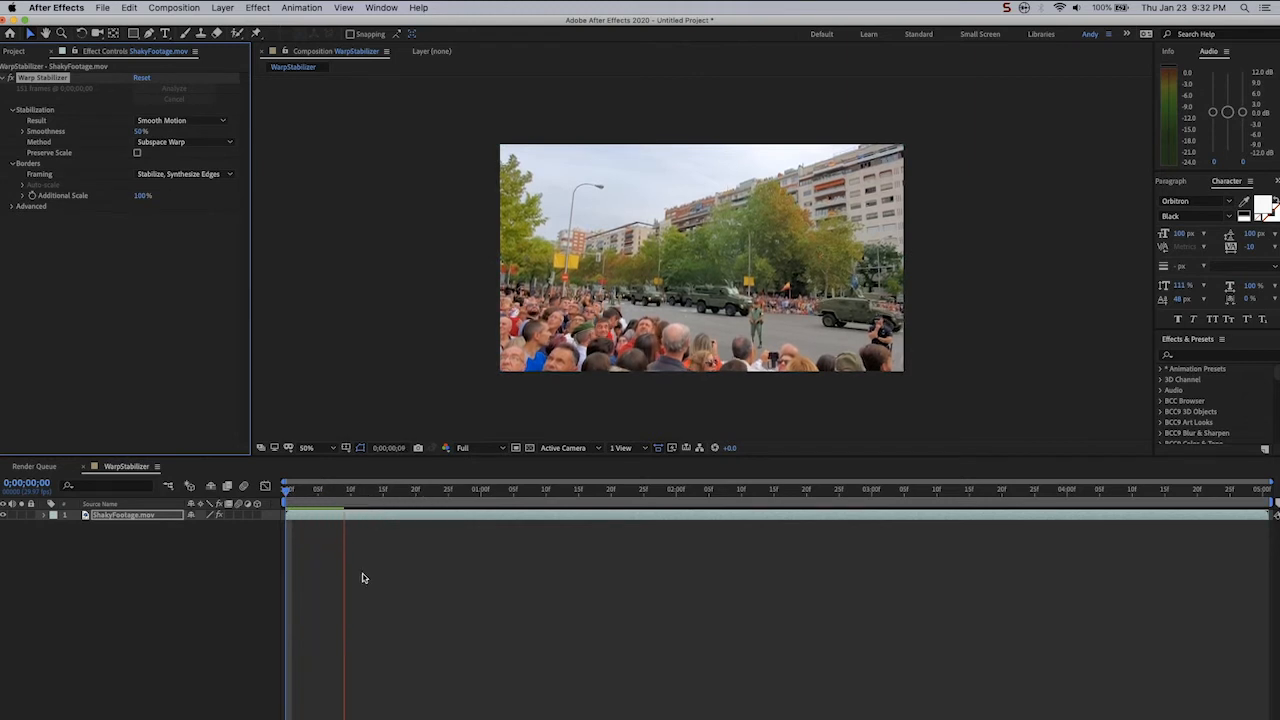
left_click(320, 508)
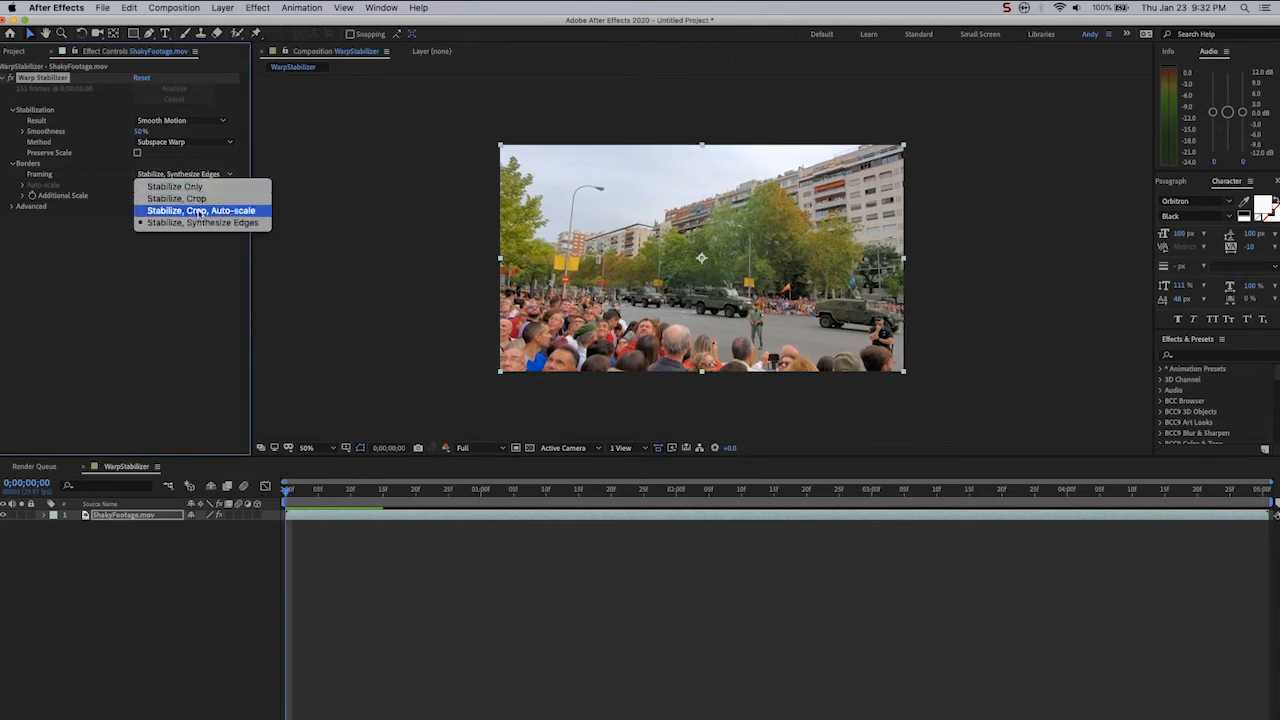
left_click(200, 210)
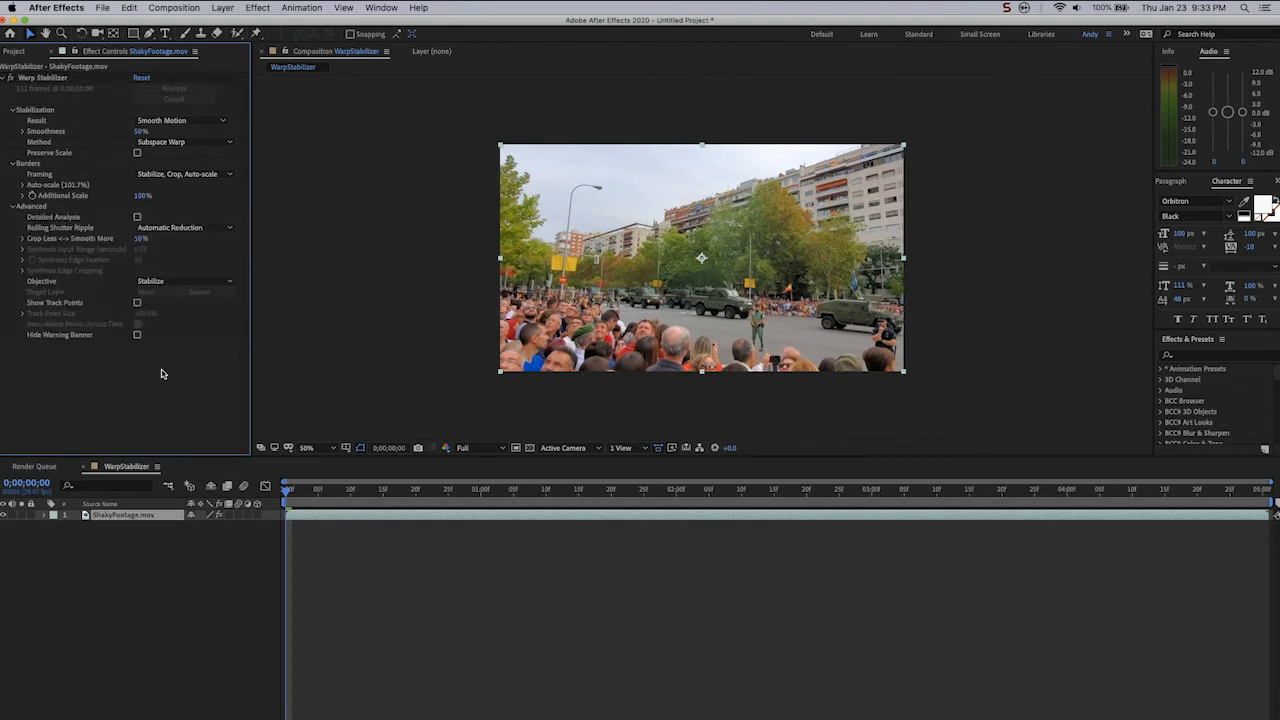
mouse_move(50, 243)
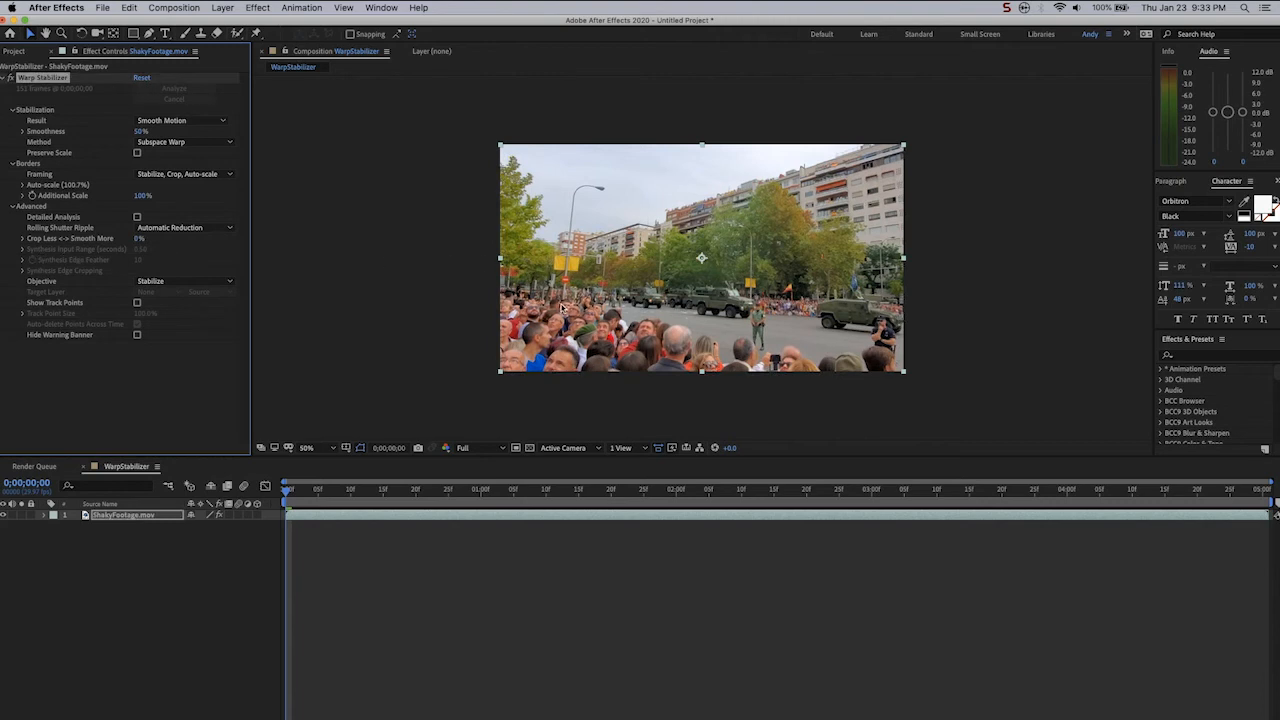
mouse_move(840, 298)
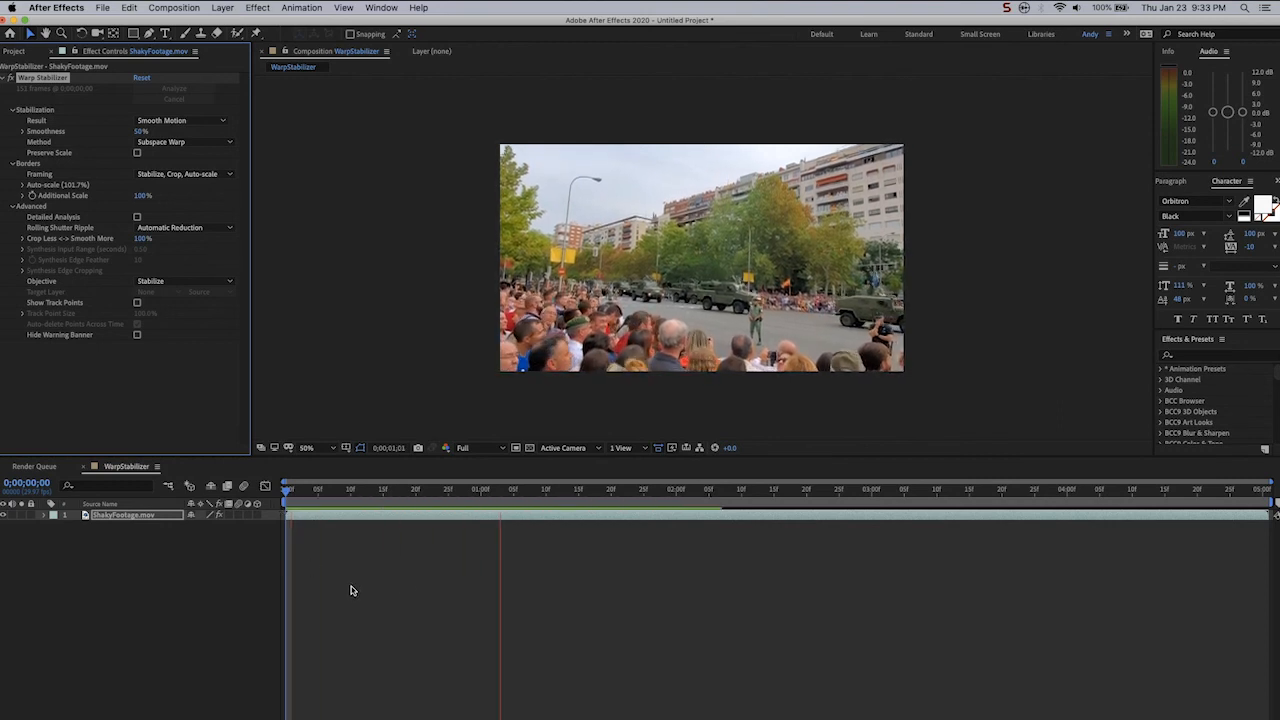
- Set Crop Less ↔ Smooth More to 100%, raising auto-scale to 101.7%, and replay the clip
left_click(890, 489)
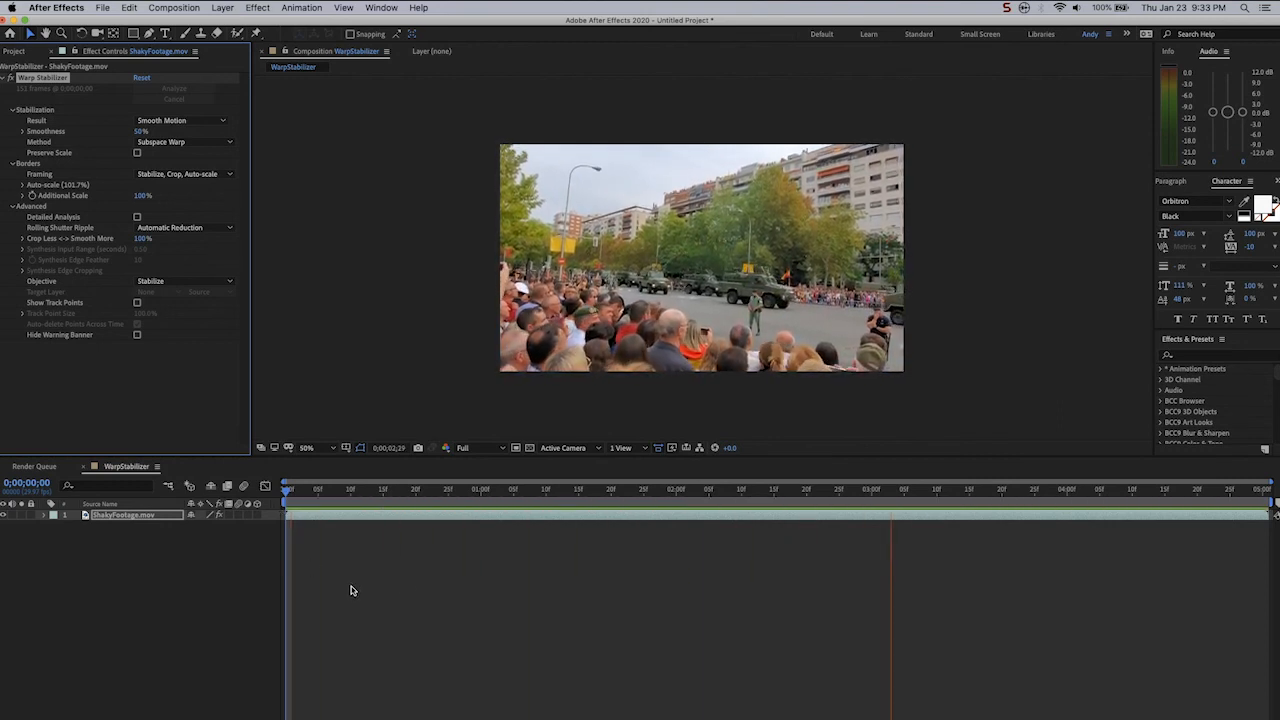
left_click(287, 489)
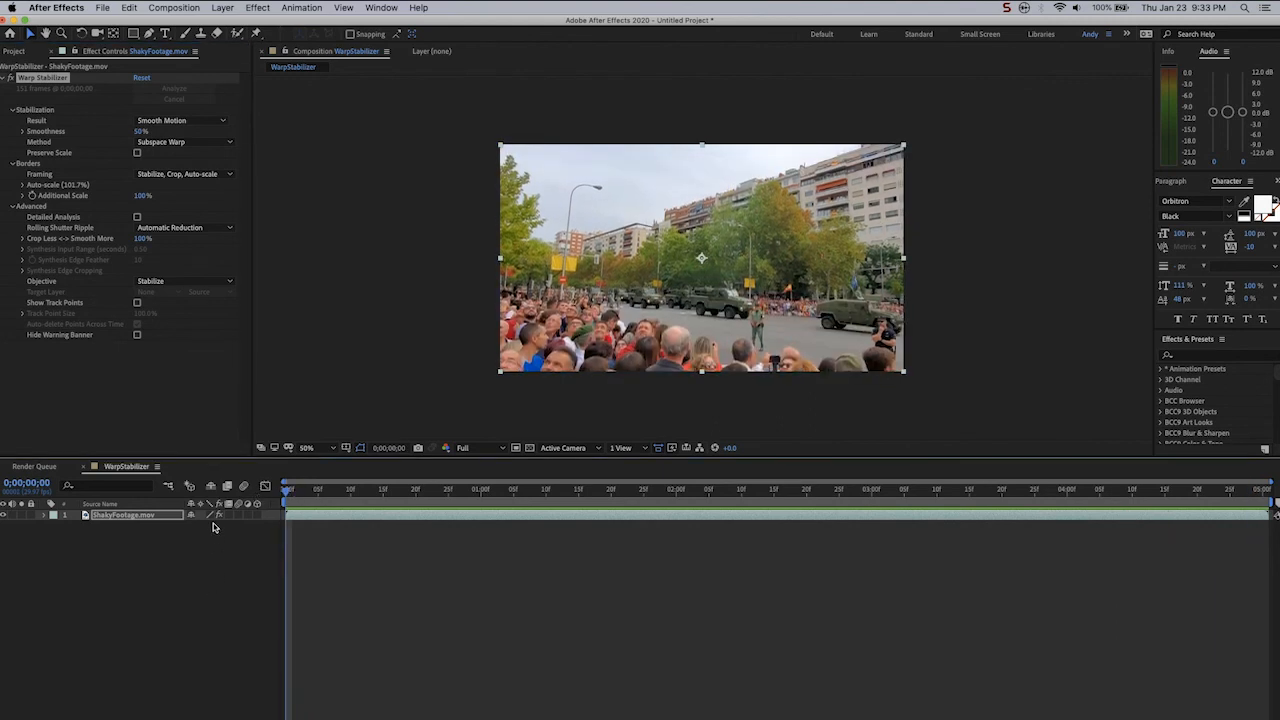
mouse_move(153, 393)
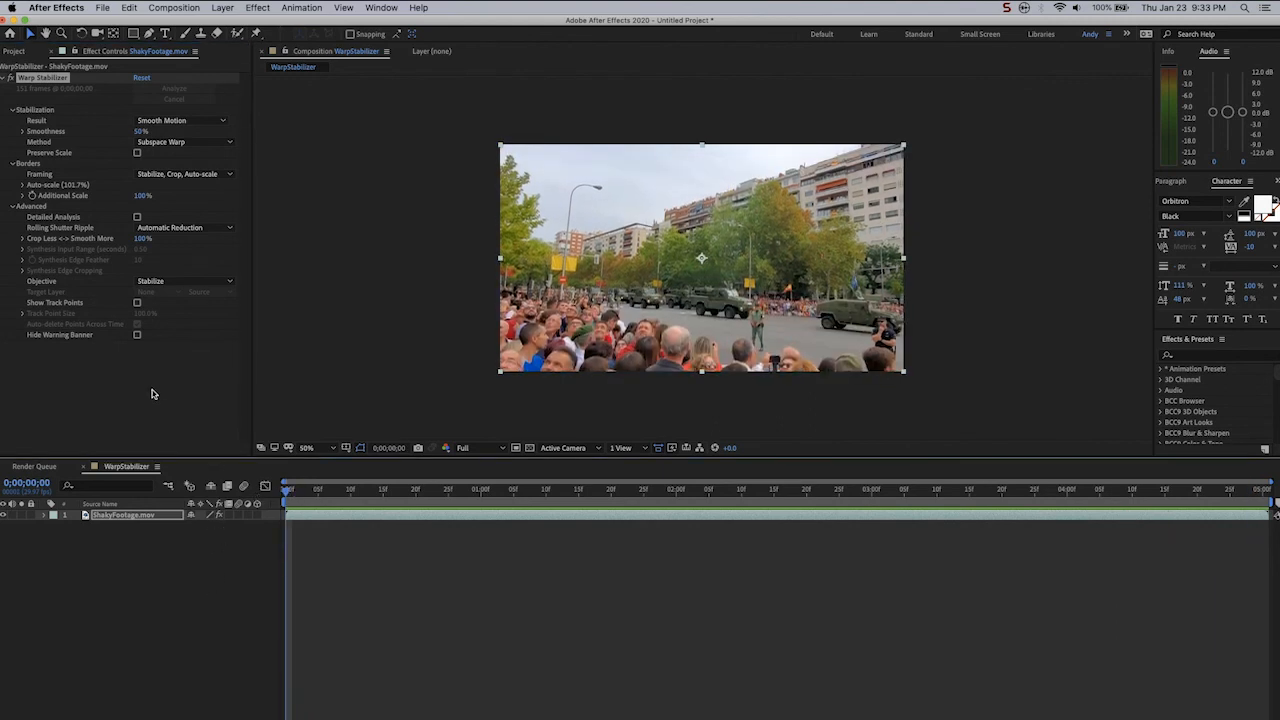